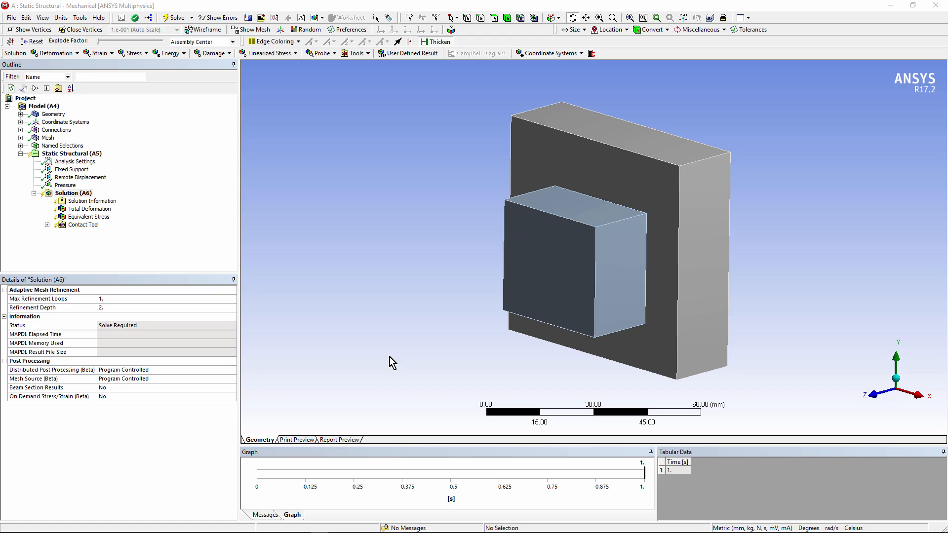
{"action": "mouse_move", "coordinate": [103, 184]}
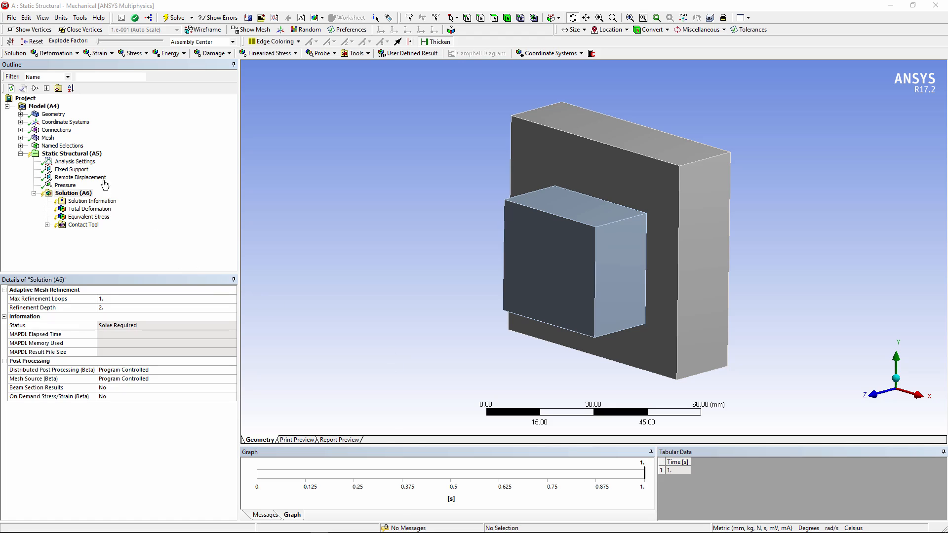
{"action": "mouse_move", "coordinate": [120, 211]}
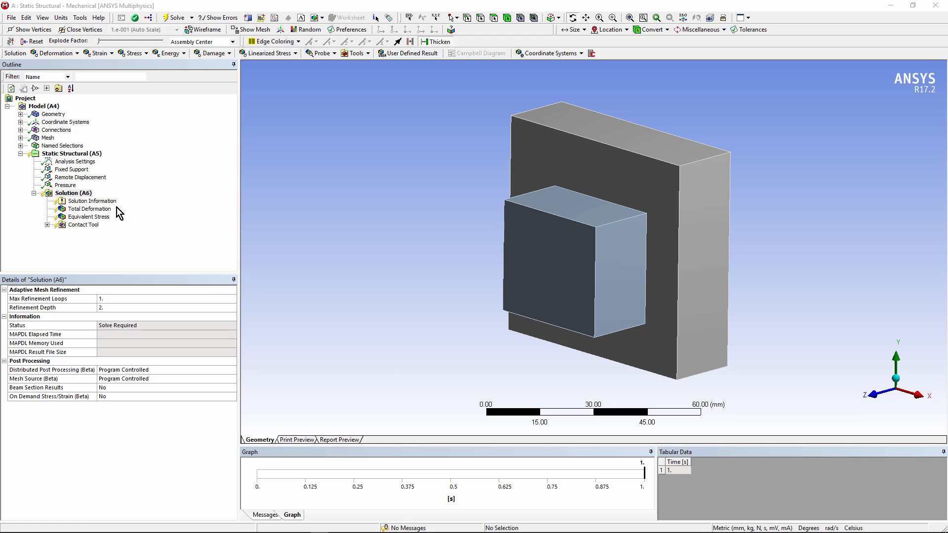
Solve the static structural analysis, review Total Deformation and Equivalent Stress, then return to Solution (A6)
{"action": "left_click", "coordinate": [64, 154]}
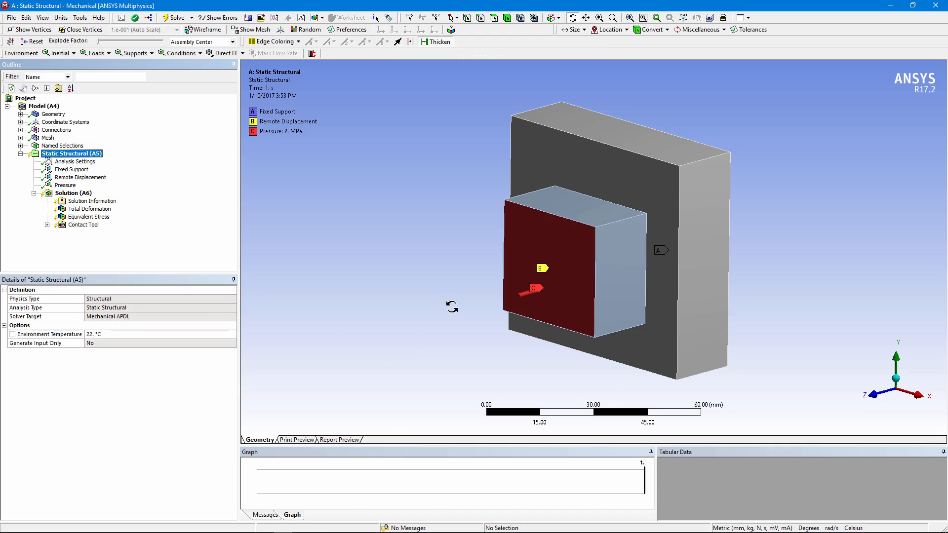
{"action": "mouse_move", "coordinate": [640, 285]}
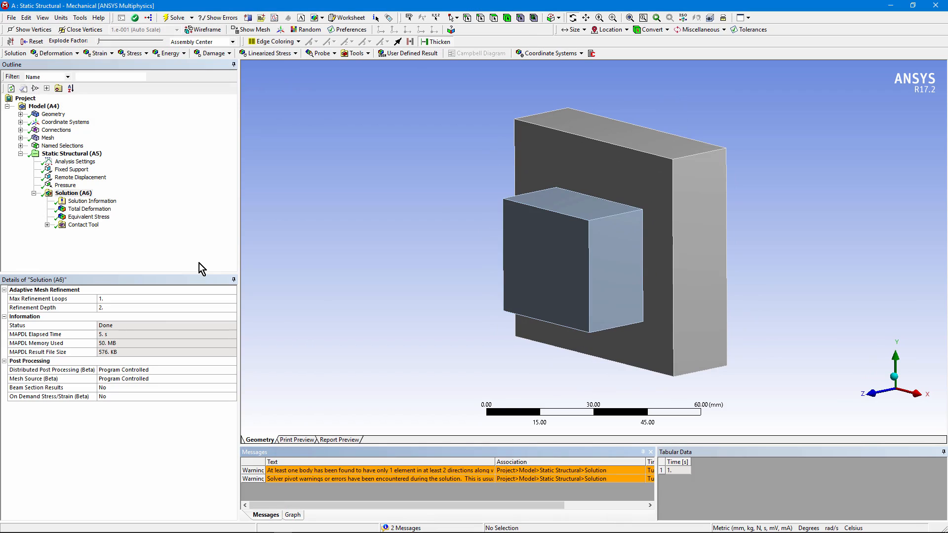
{"action": "left_click", "coordinate": [89, 209]}
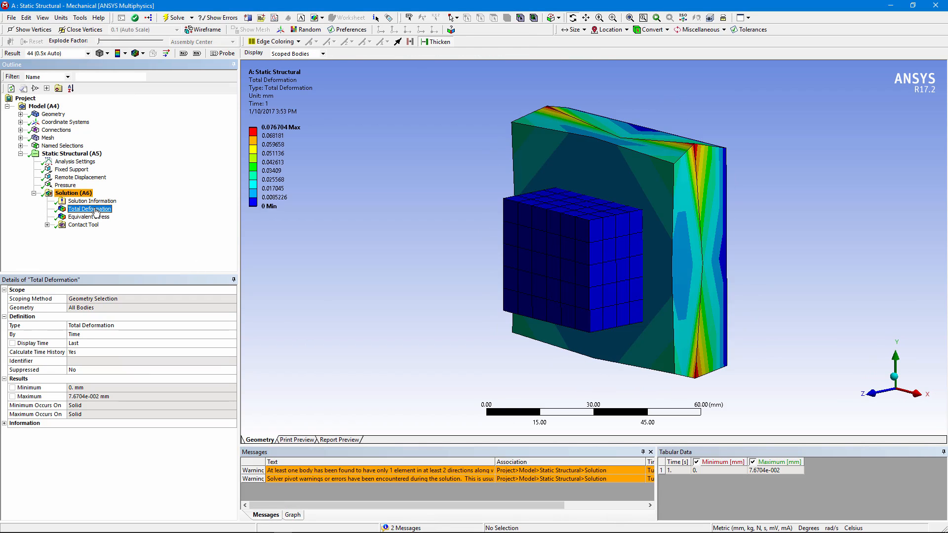
{"action": "left_click", "coordinate": [89, 216]}
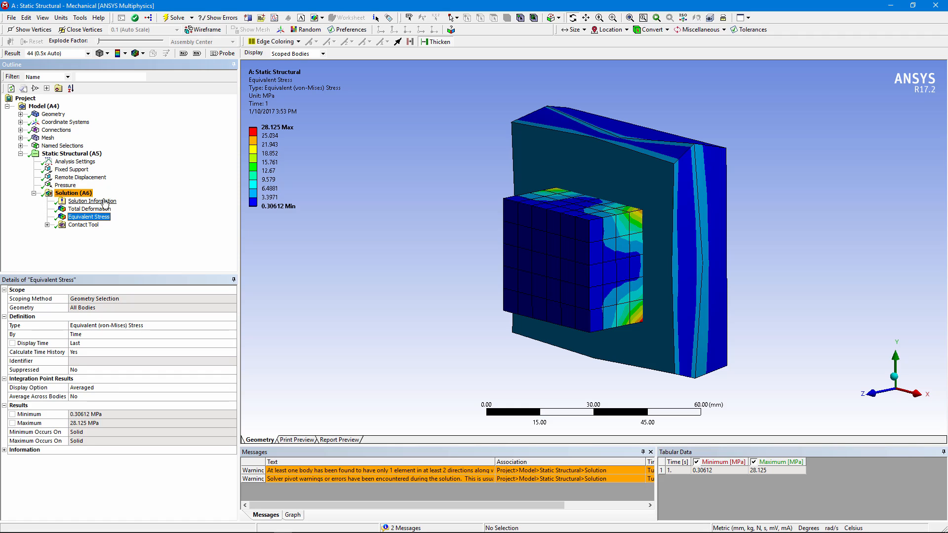
{"action": "left_click", "coordinate": [73, 192]}
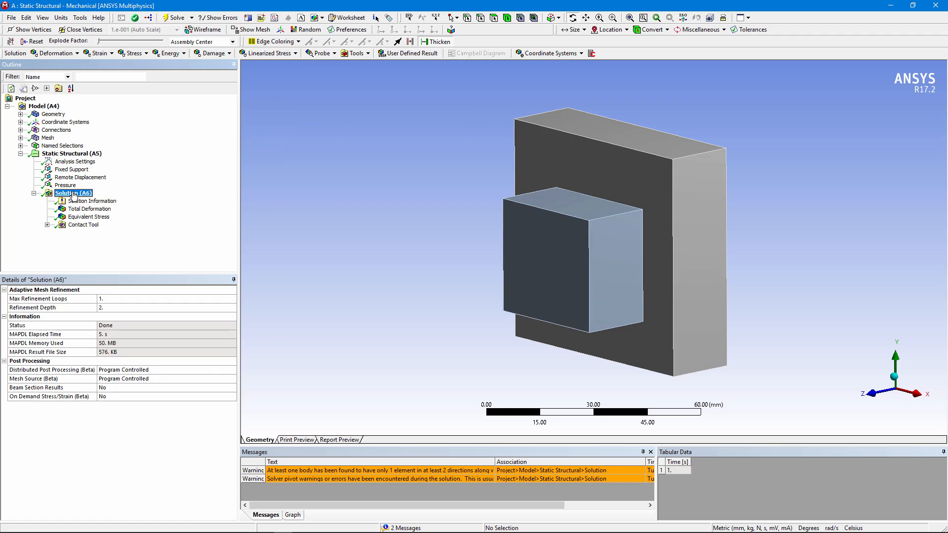
Insert a Commands (APDL) object under Solution (A6) and paste in the element-plotting postprocessing script
{"action": "right_click", "coordinate": [71, 193]}
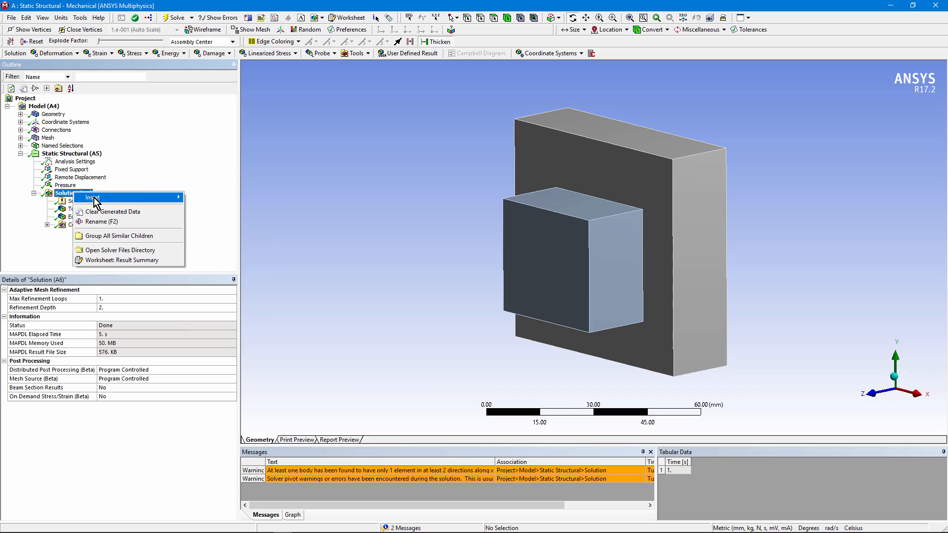
{"action": "mouse_move", "coordinate": [93, 198]}
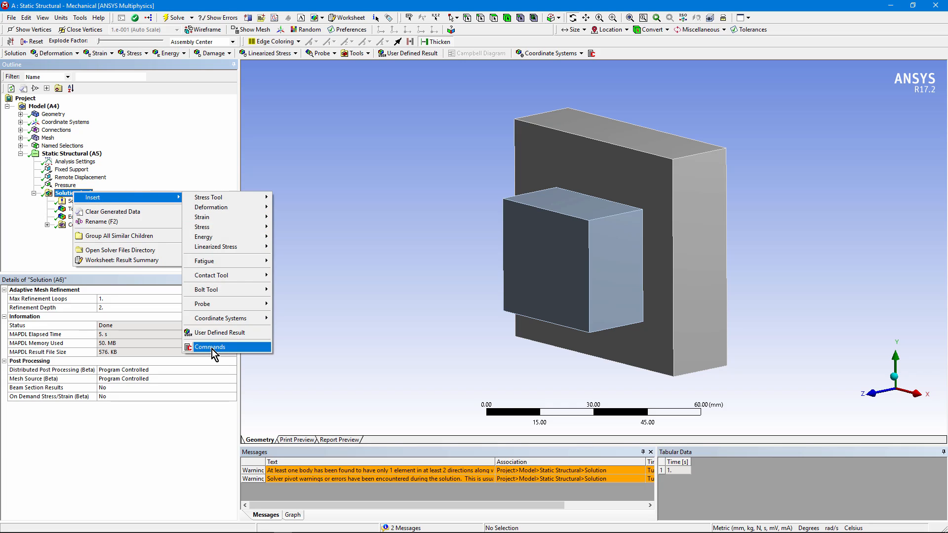
{"action": "left_click", "coordinate": [210, 346]}
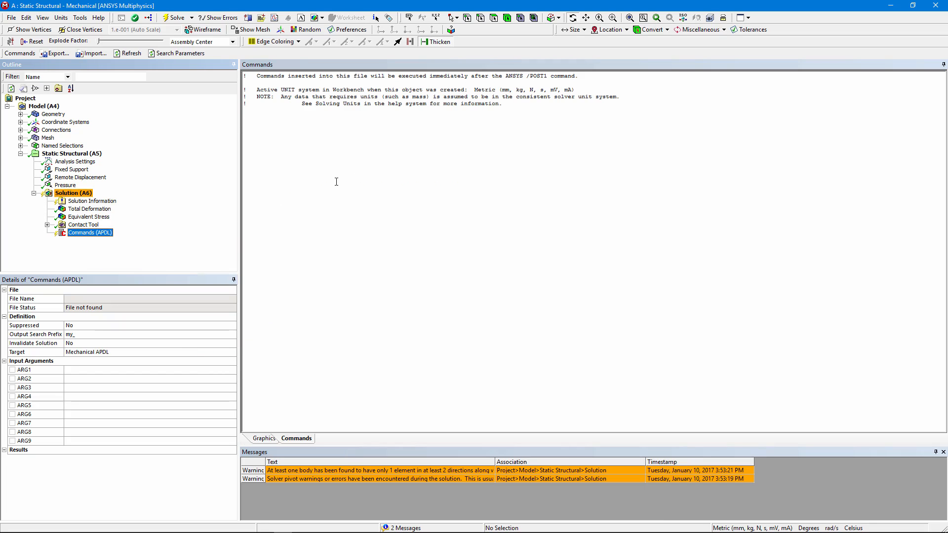
{"action": "right_click", "coordinate": [336, 182]}
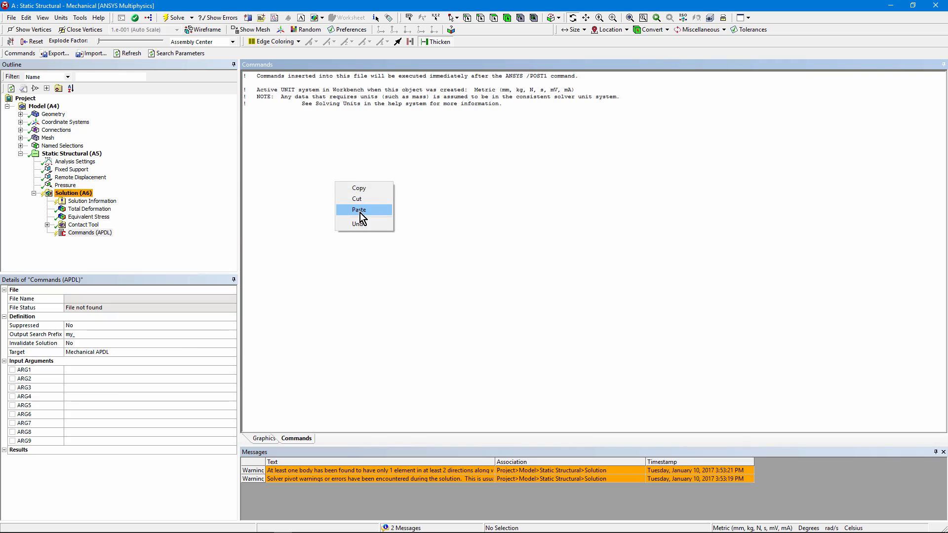
{"action": "left_click", "coordinate": [359, 209]}
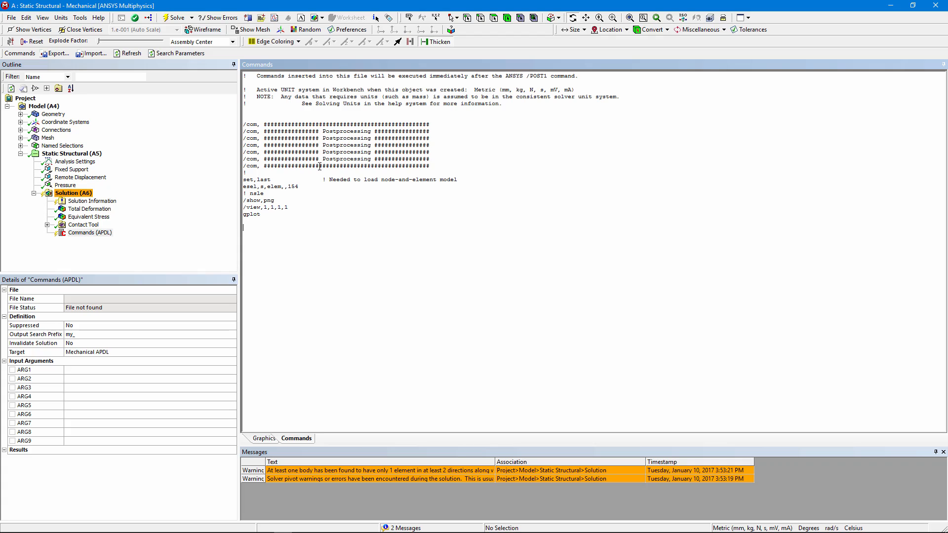
{"action": "mouse_move", "coordinate": [319, 271]}
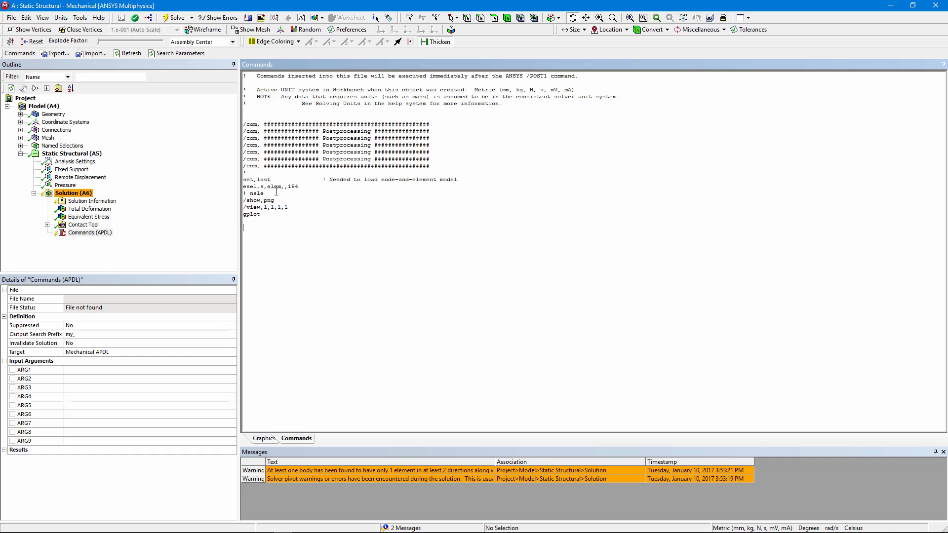
Rerun the solution from Solution Information so the new APDL commands execute
{"action": "left_click", "coordinate": [91, 201]}
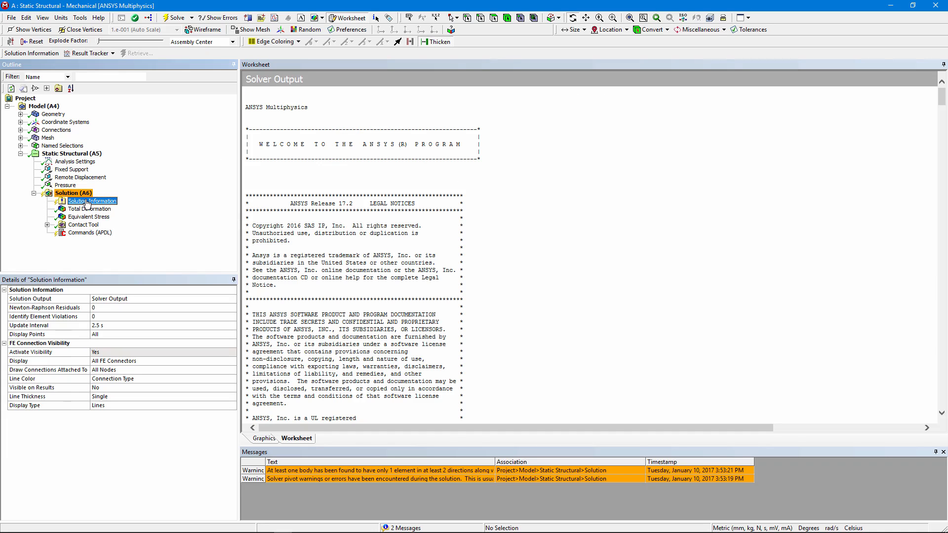
{"action": "right_click", "coordinate": [88, 201]}
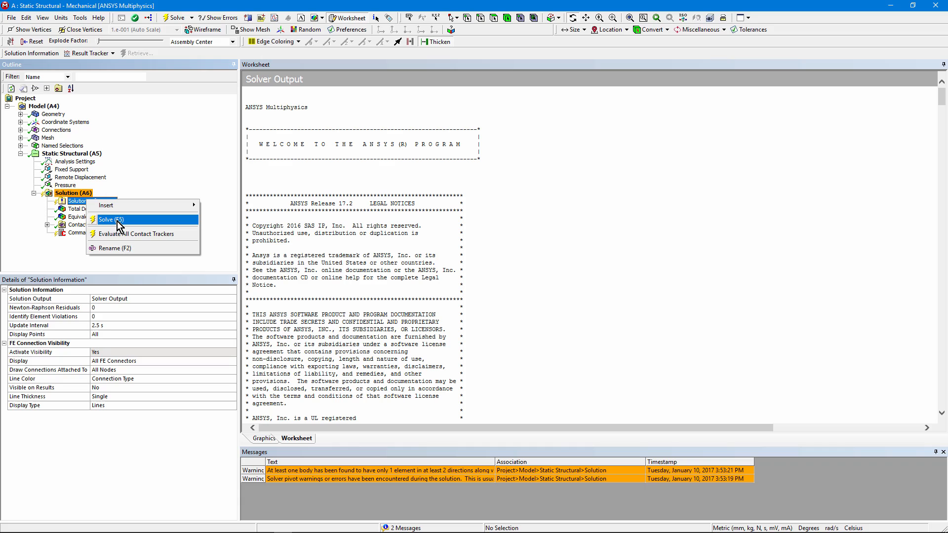
{"action": "left_click", "coordinate": [111, 219]}
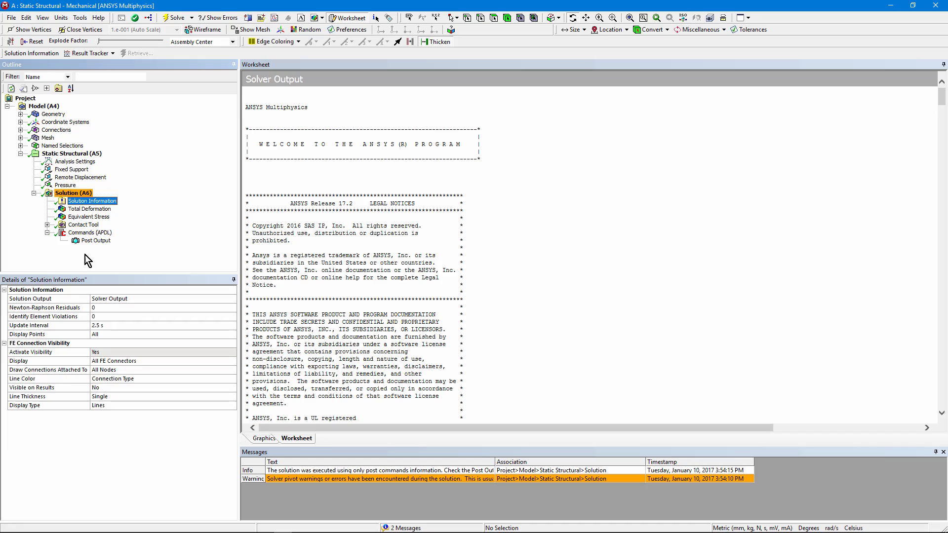
View the Post Output element plot and the Commands (APDL) script that produced it
{"action": "left_click", "coordinate": [90, 232]}
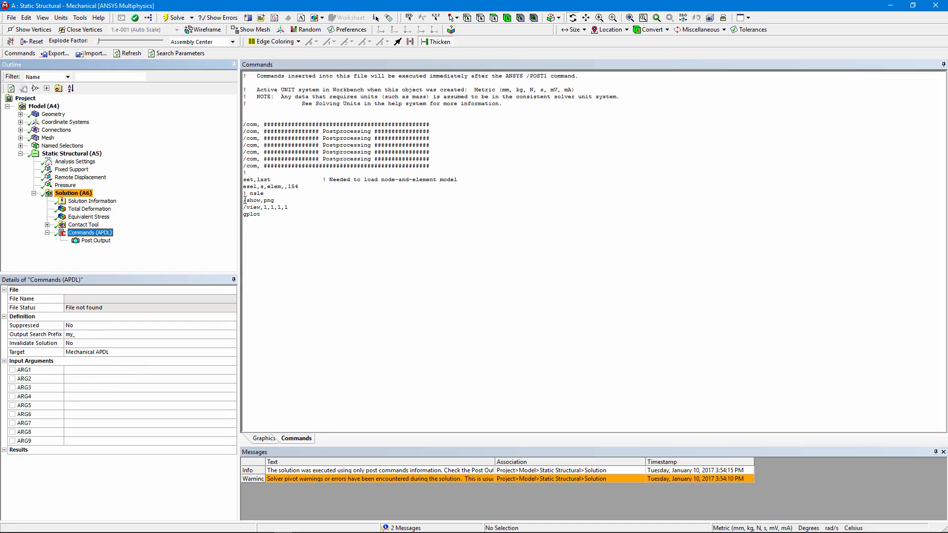
{"action": "mouse_move", "coordinate": [156, 257]}
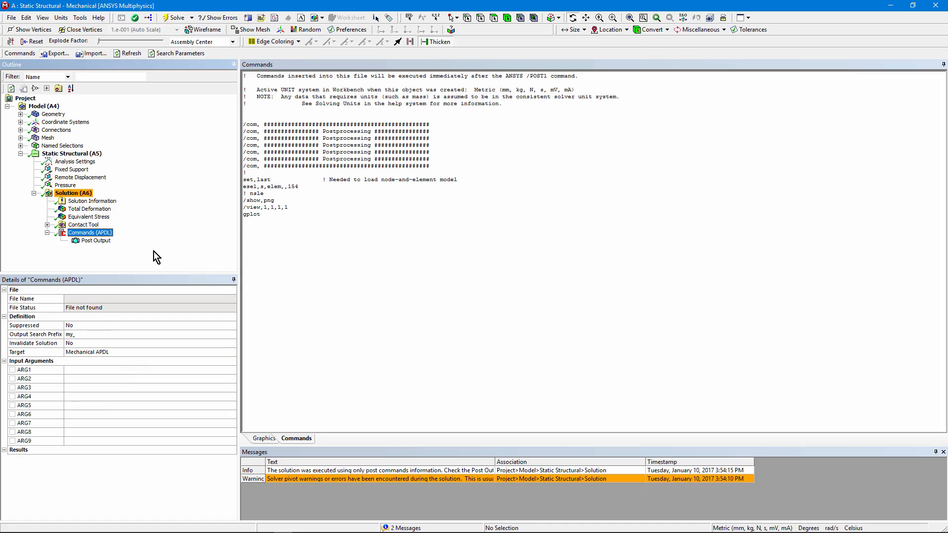
{"action": "left_click", "coordinate": [96, 240]}
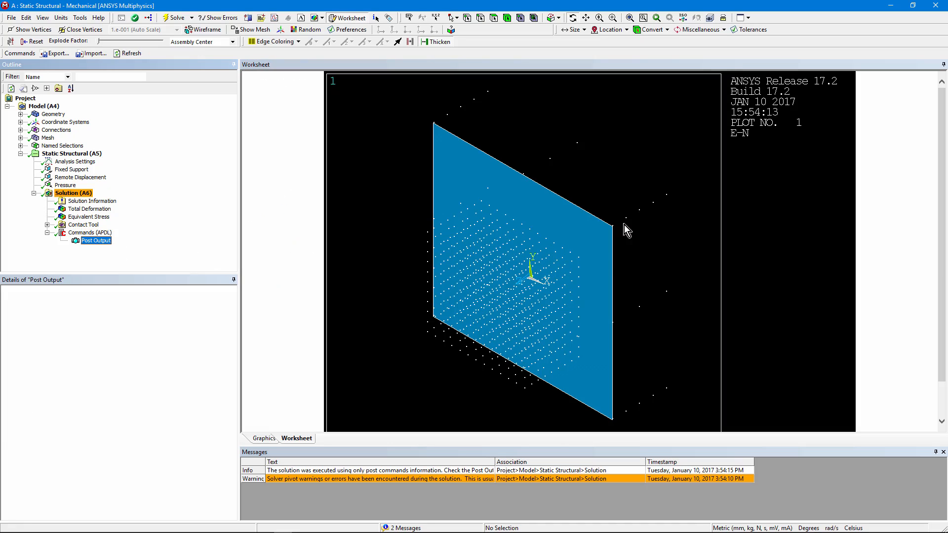
{"action": "mouse_move", "coordinate": [510, 207]}
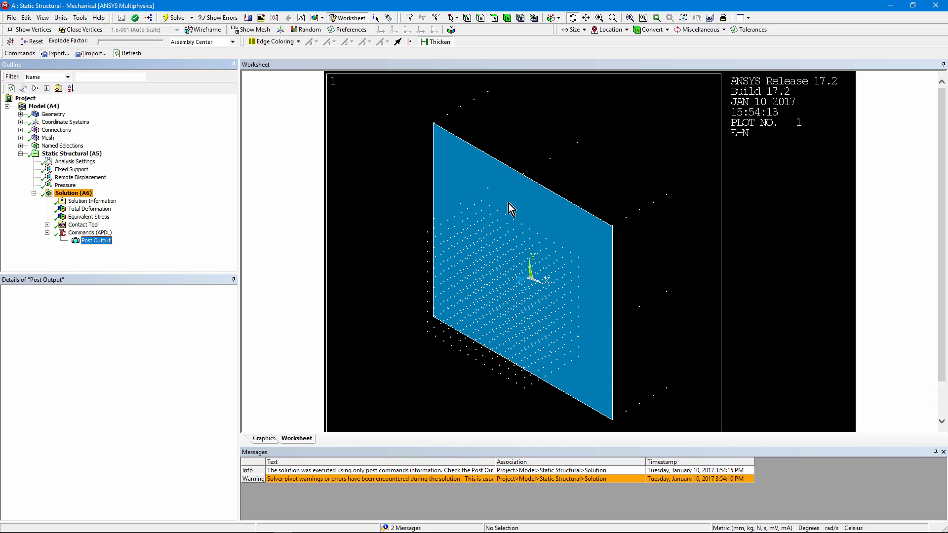
{"action": "left_click", "coordinate": [90, 232]}
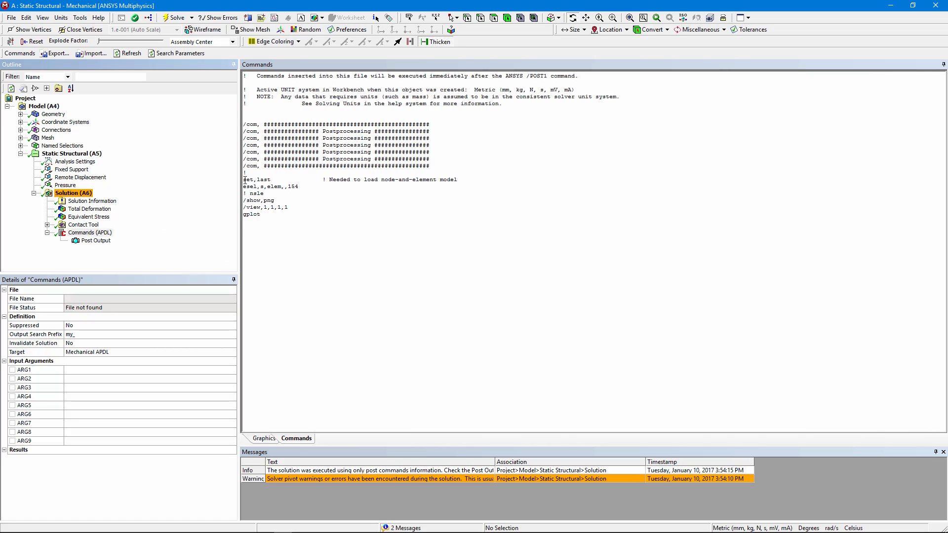
{"action": "double_click", "coordinate": [255, 180]}
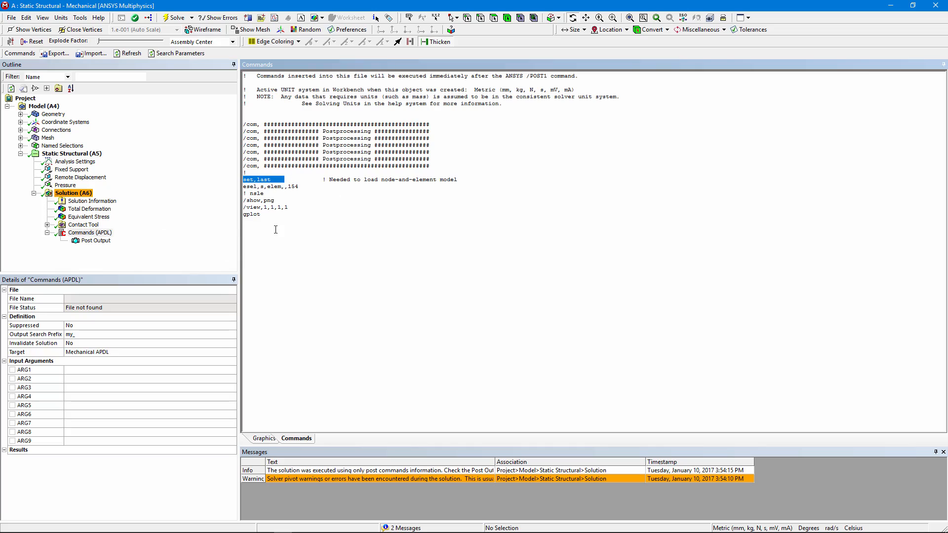
{"action": "left_click", "coordinate": [270, 225]}
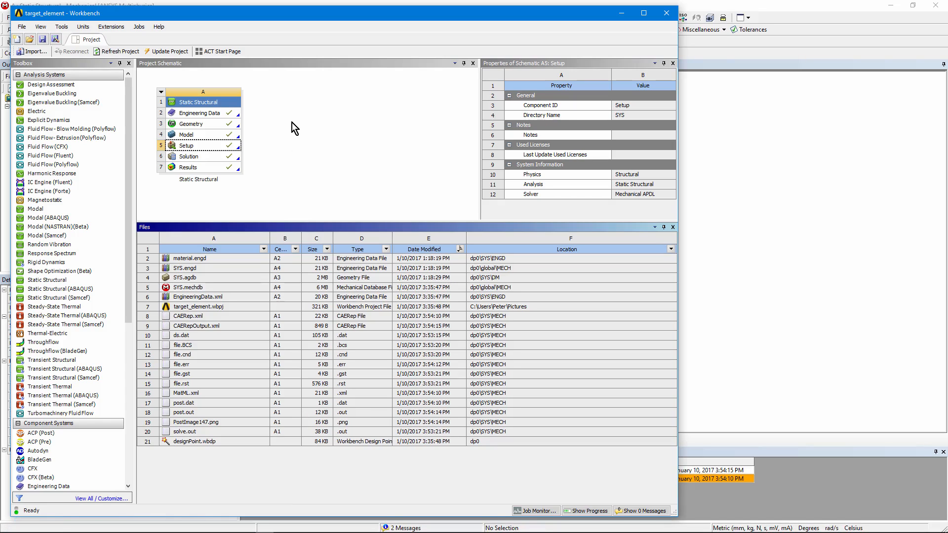
{"action": "mouse_move", "coordinate": [191, 424]}
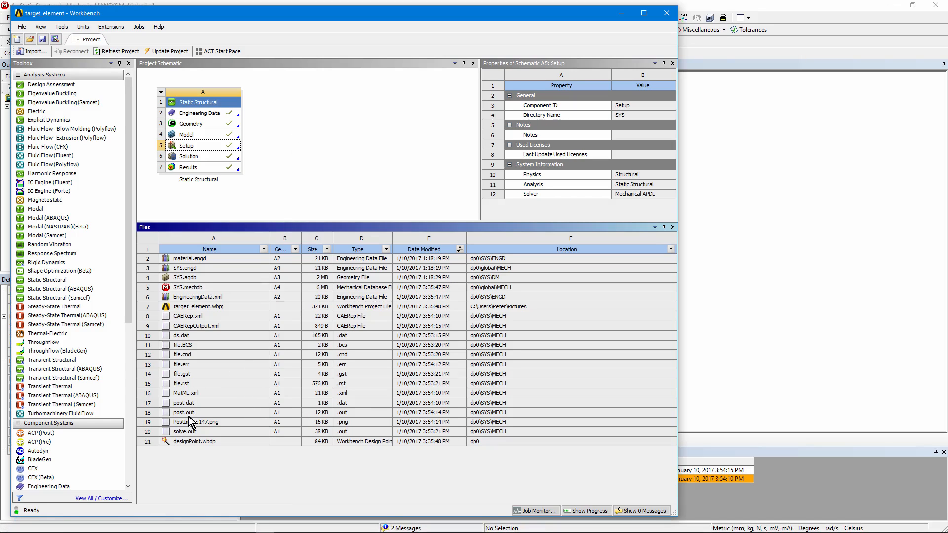
Open the MECH working folder containing post.out from the Files pane
{"action": "left_click", "coordinate": [185, 431]}
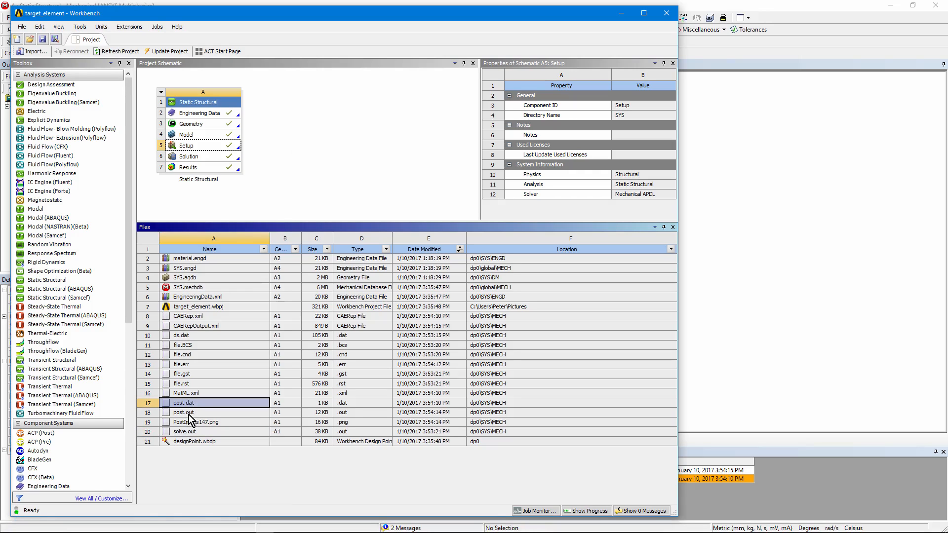
{"action": "left_click", "coordinate": [183, 412]}
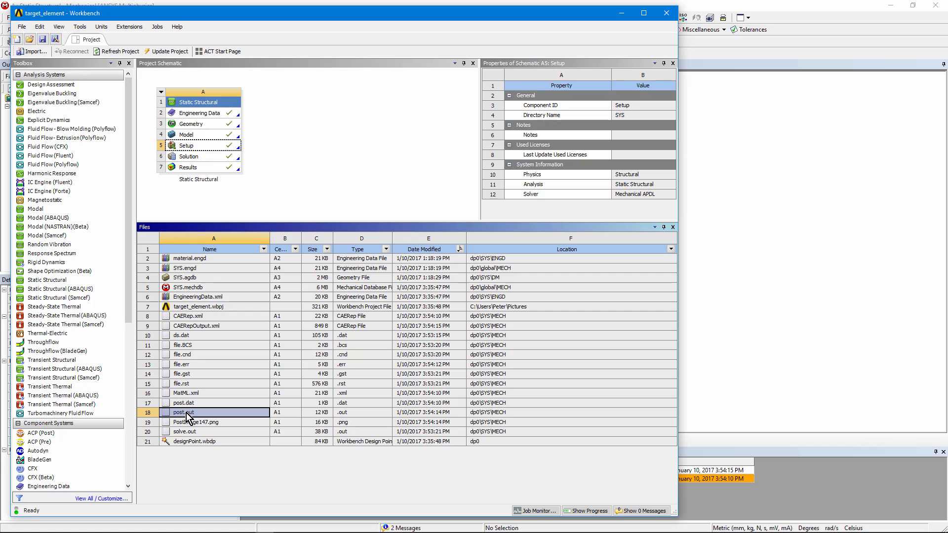
{"action": "right_click", "coordinate": [183, 413]}
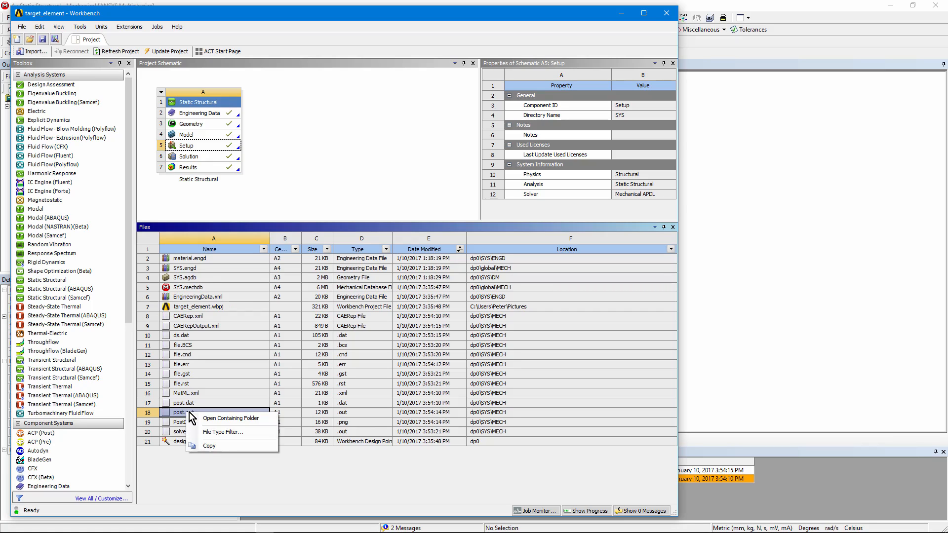
{"action": "left_click", "coordinate": [232, 418]}
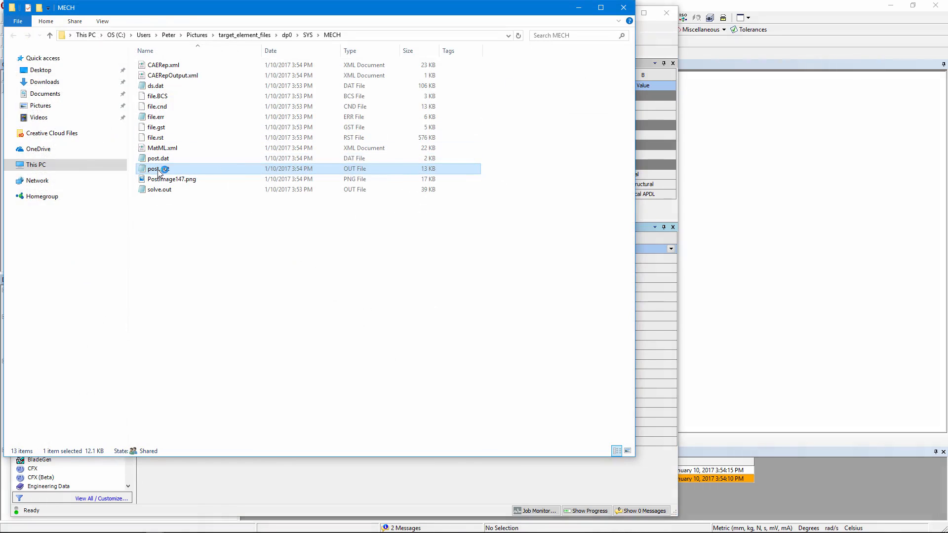
Read the post.out POST1 log in Notepad, scrolling through it, then close Notepad
{"action": "double_click", "coordinate": [154, 169]}
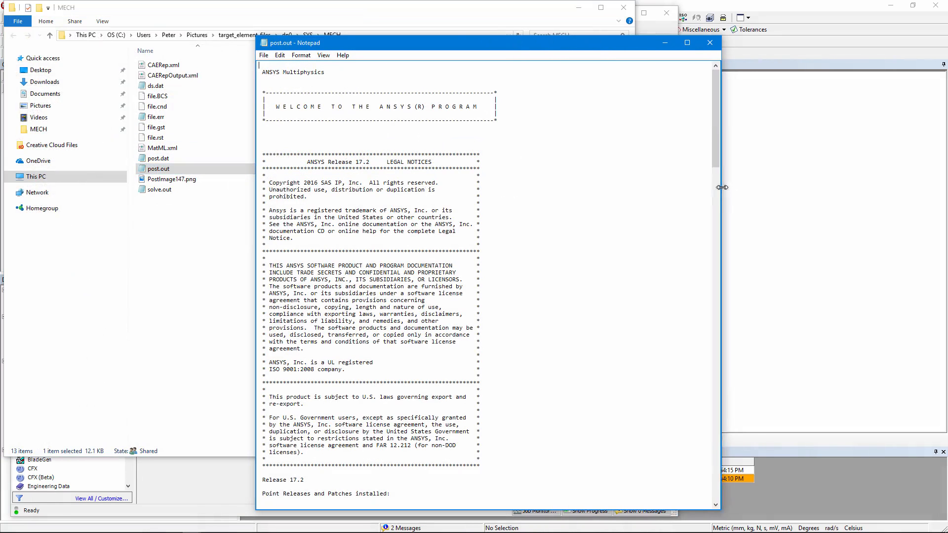
{"action": "scroll", "scroll_direction": "down", "scroll_amount": 3}
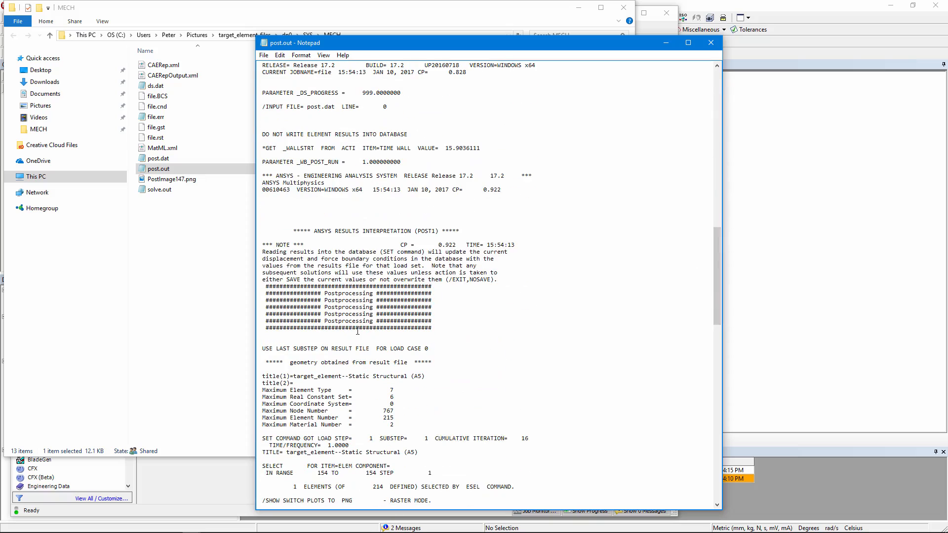
{"action": "scroll", "scroll_direction": "down", "scroll_amount": 3}
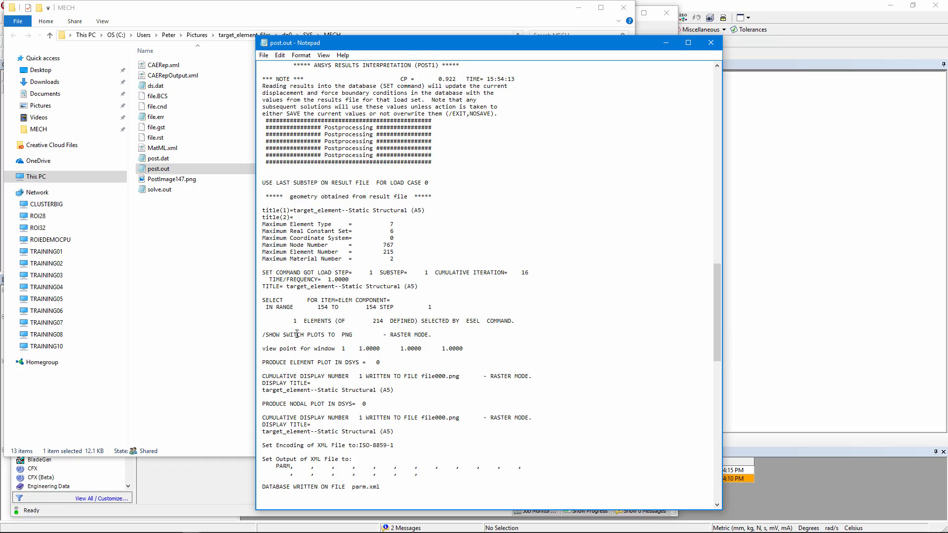
{"action": "mouse_move", "coordinate": [652, 203]}
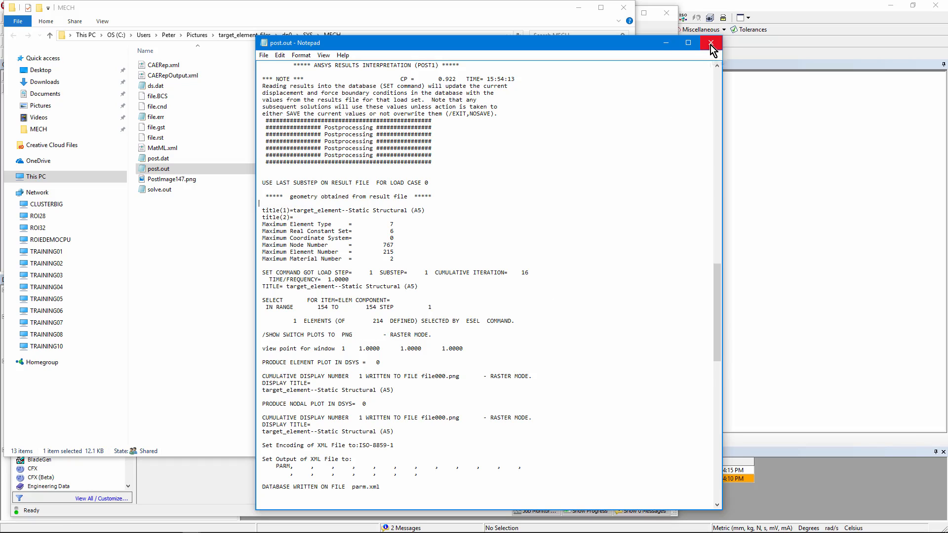
{"action": "left_click", "coordinate": [709, 43]}
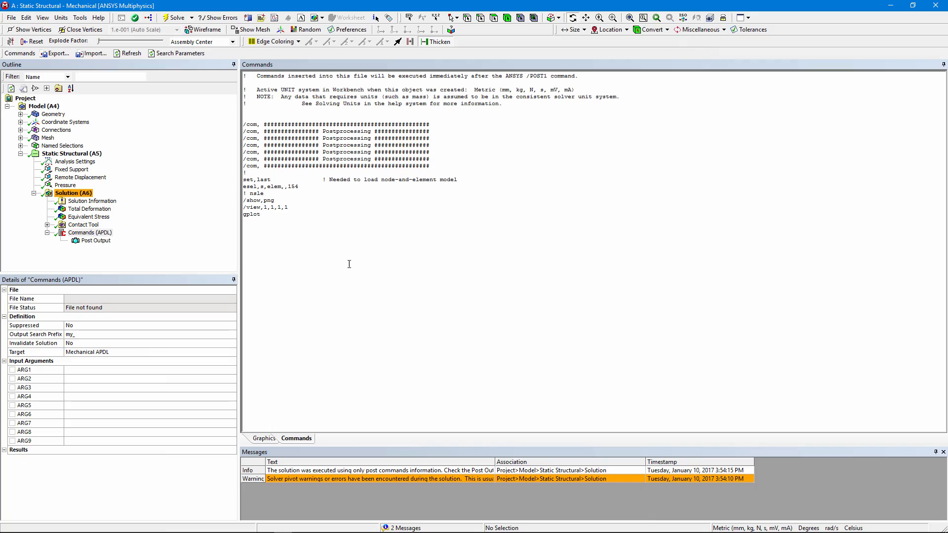
{"action": "left_click", "coordinate": [90, 233]}
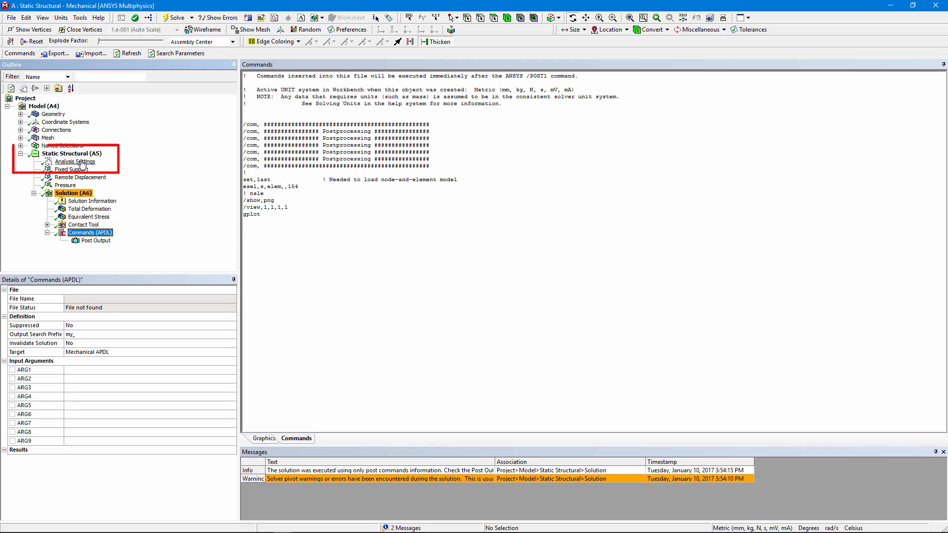
{"action": "left_click", "coordinate": [75, 162]}
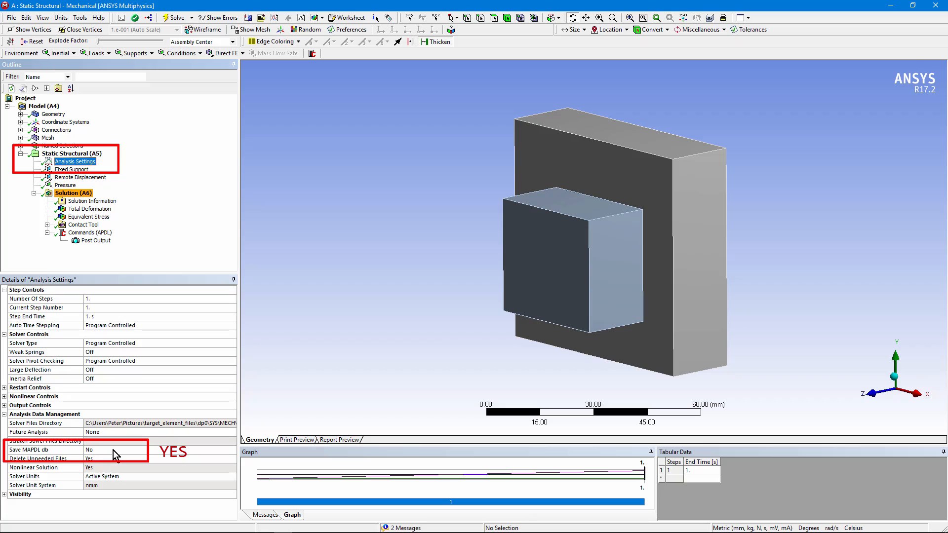
{"action": "left_click", "coordinate": [89, 232]}
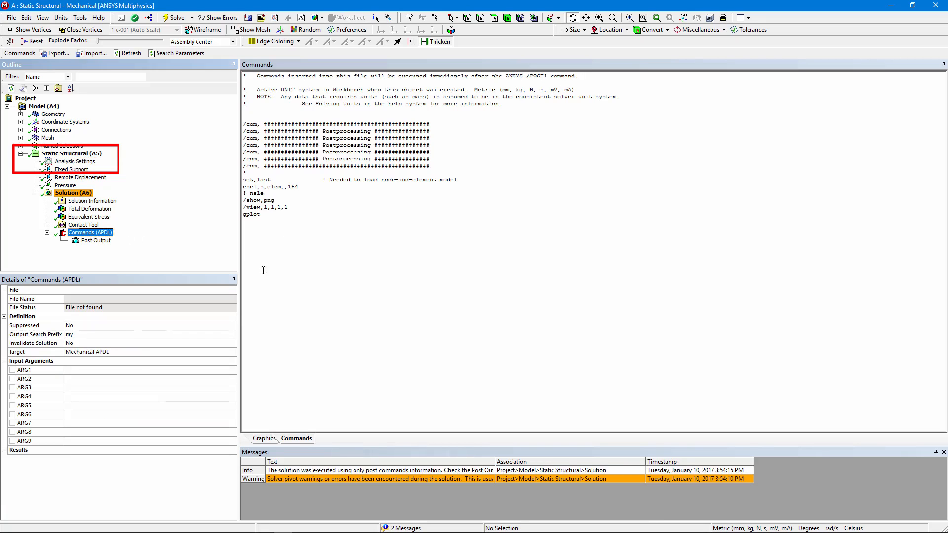